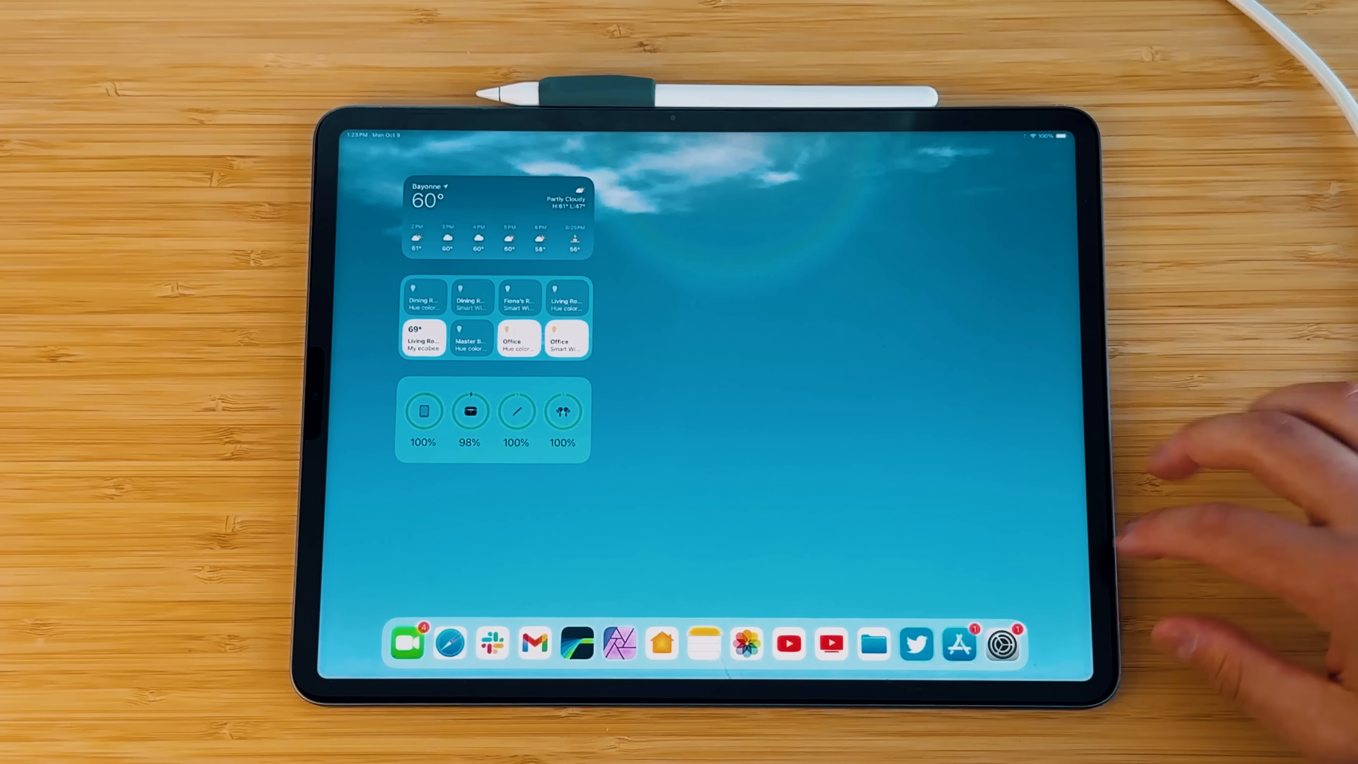
Step: Launch Settings from the Dock and reach Multitasking & Gestures with Stage Manager selected
left_click(1003, 644)
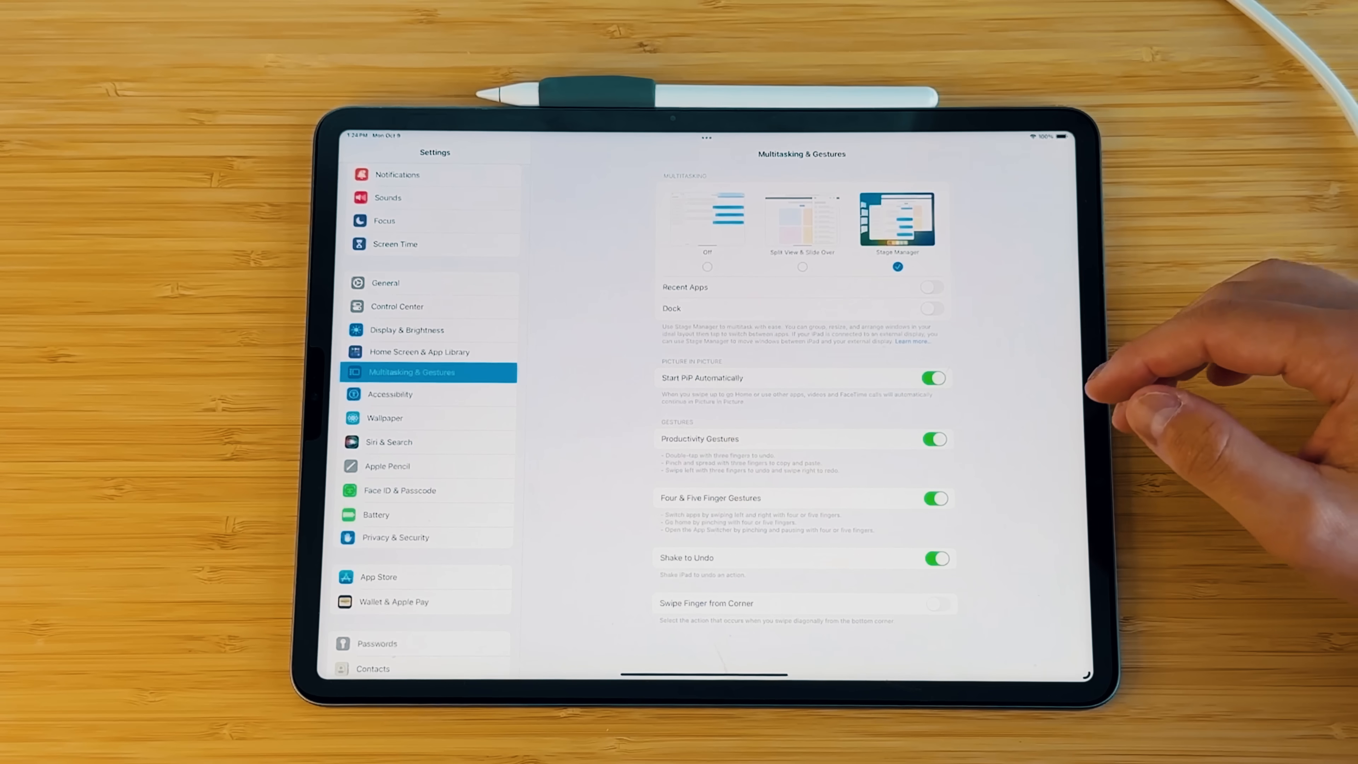
mouse_move(996, 259)
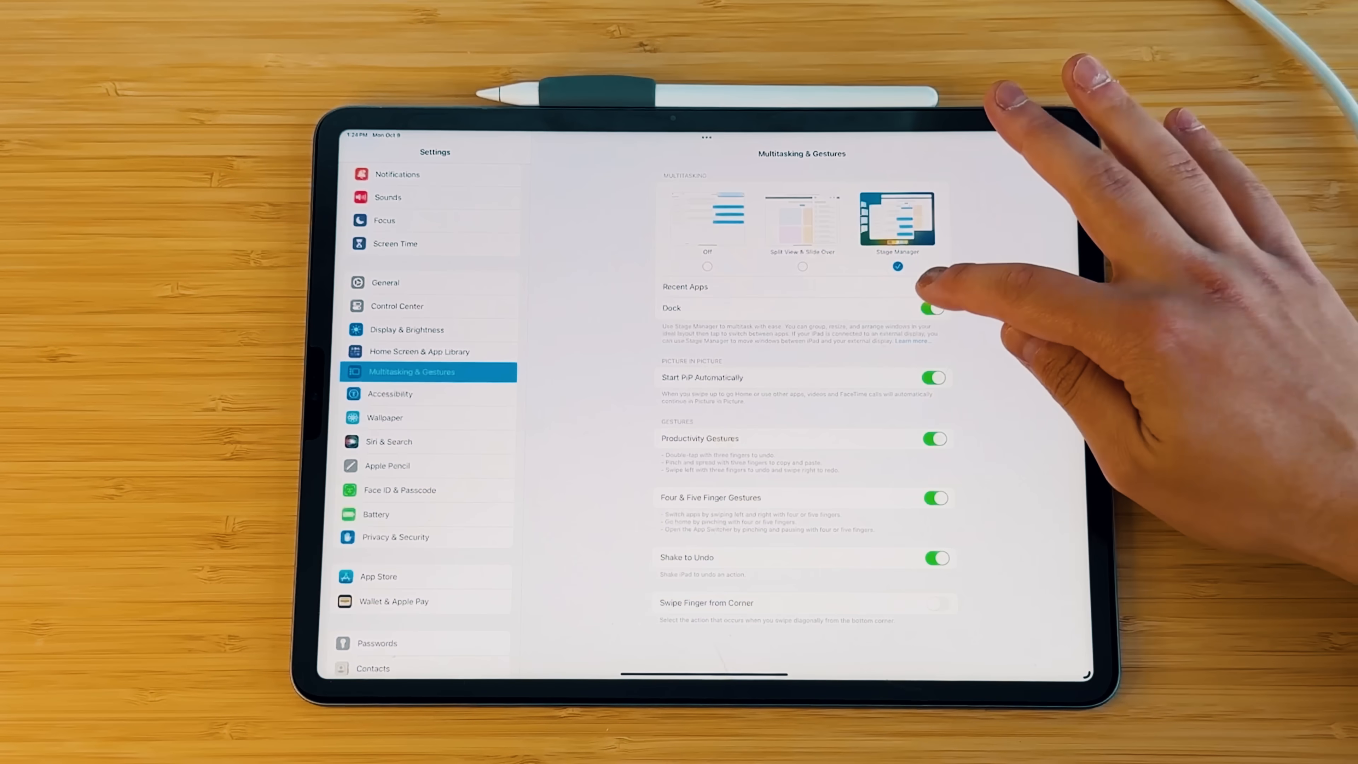
Step: Switch the Dock option off for Stage Manager, leaving Recent Apps off too
left_click(934, 307)
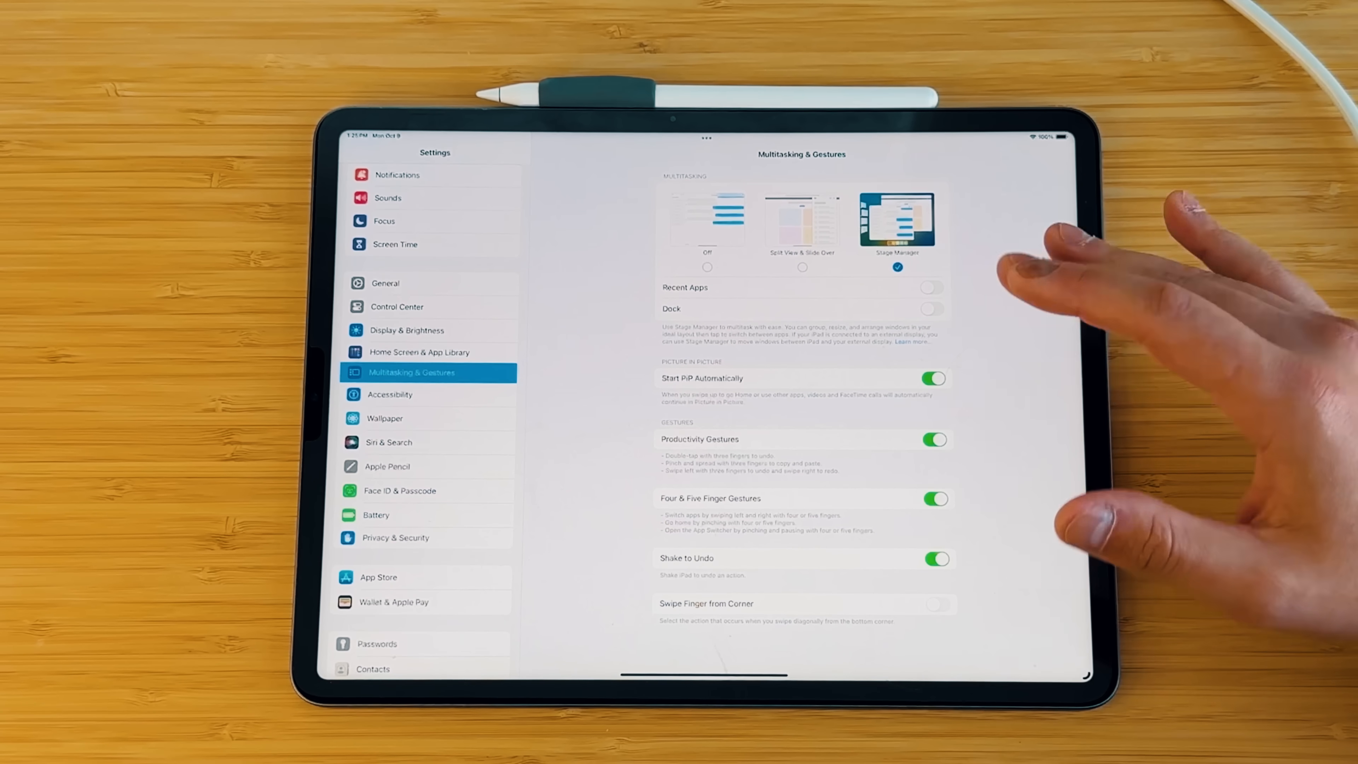
mouse_move(1039, 347)
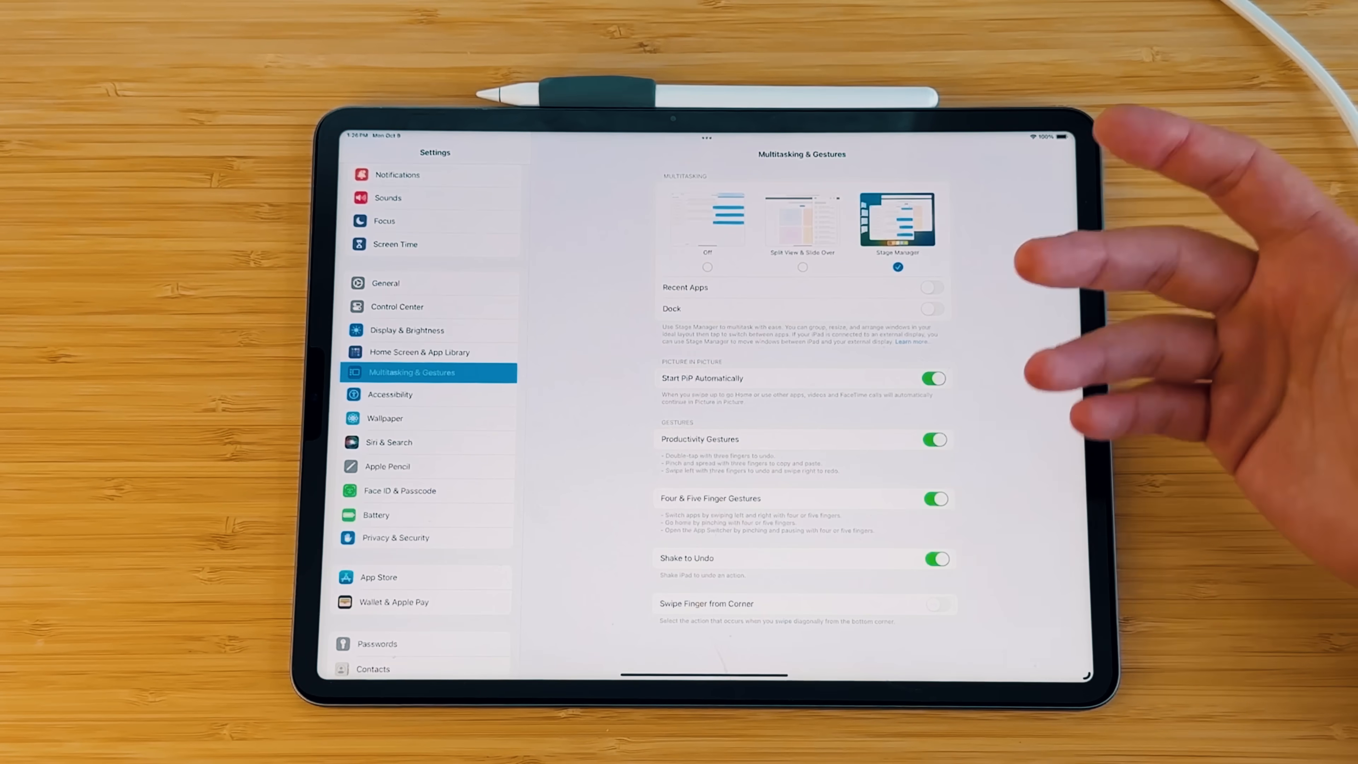
mouse_move(1039, 346)
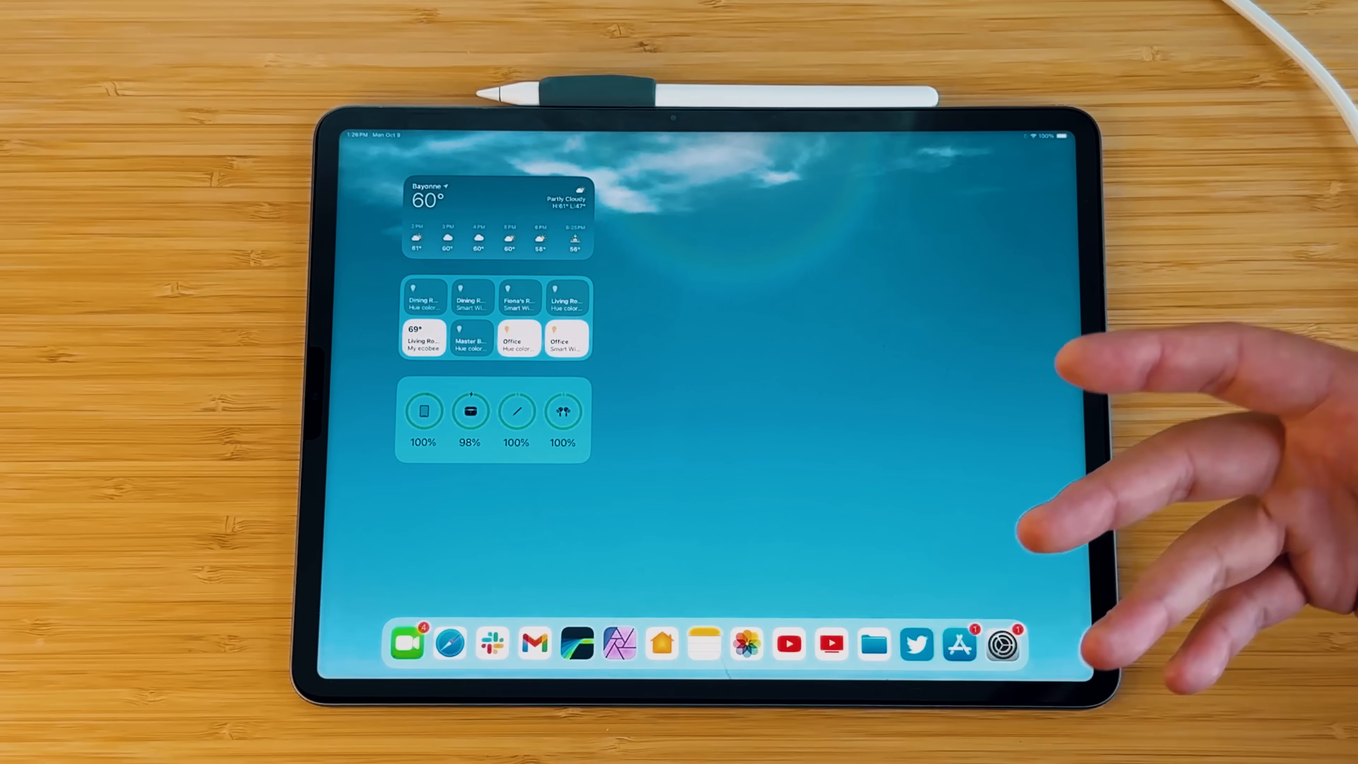
Step: Launch Safari and load 9to5mac.com in a Stage Manager window
left_click(450, 643)
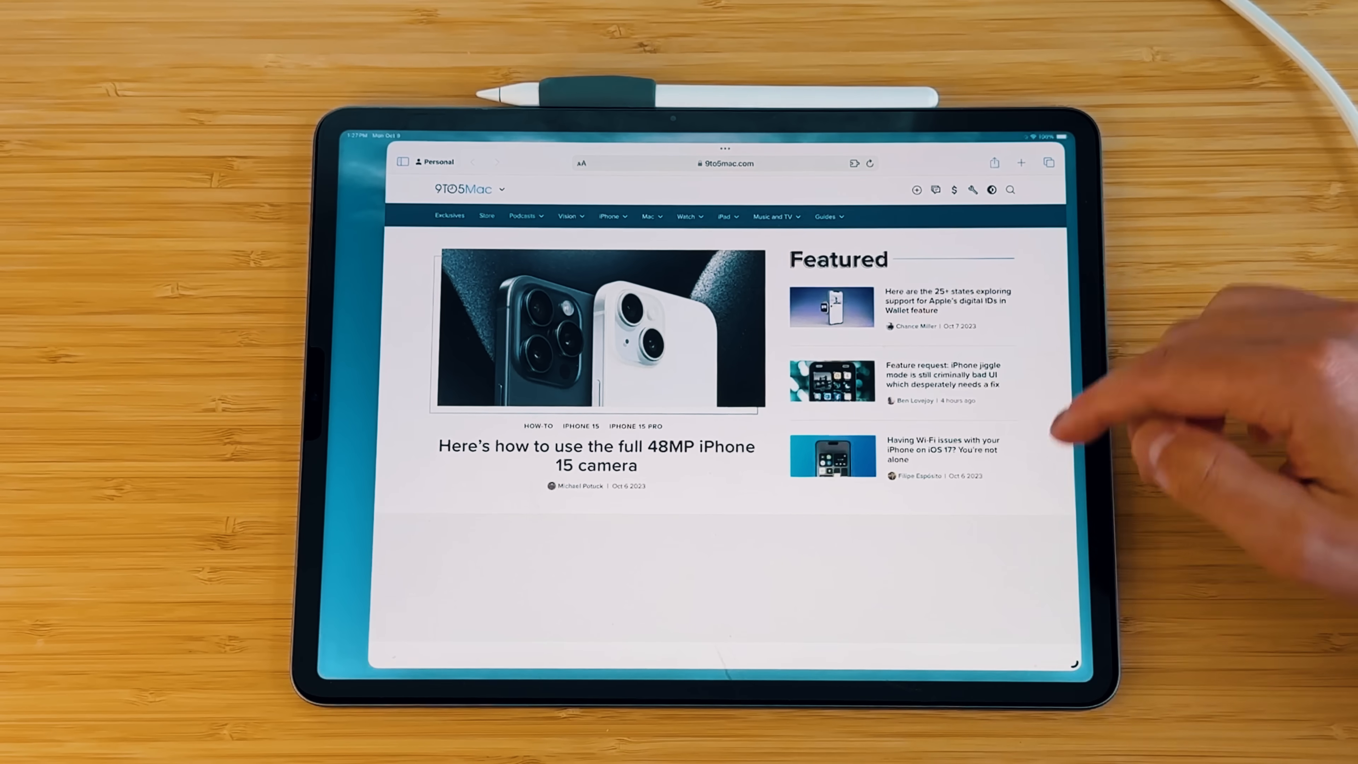
left_click(724, 147)
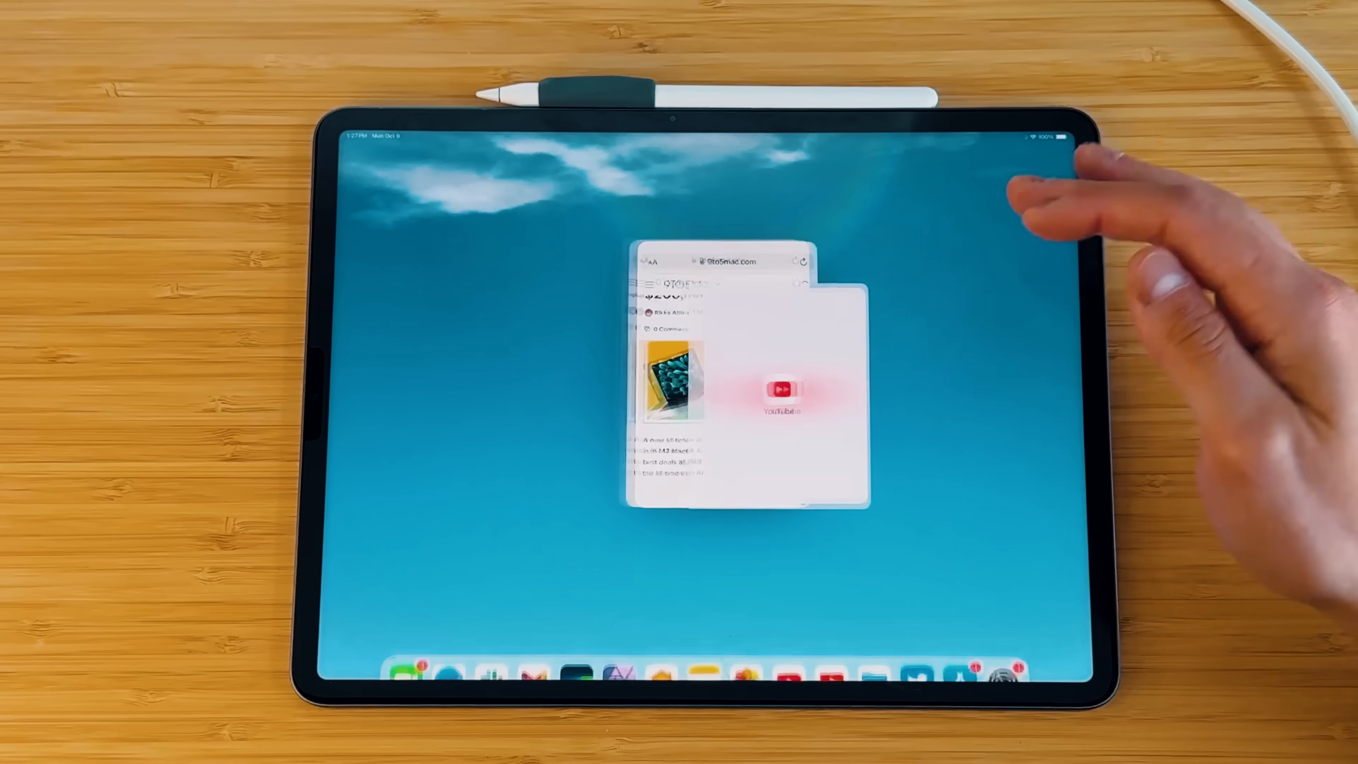
left_click(781, 390)
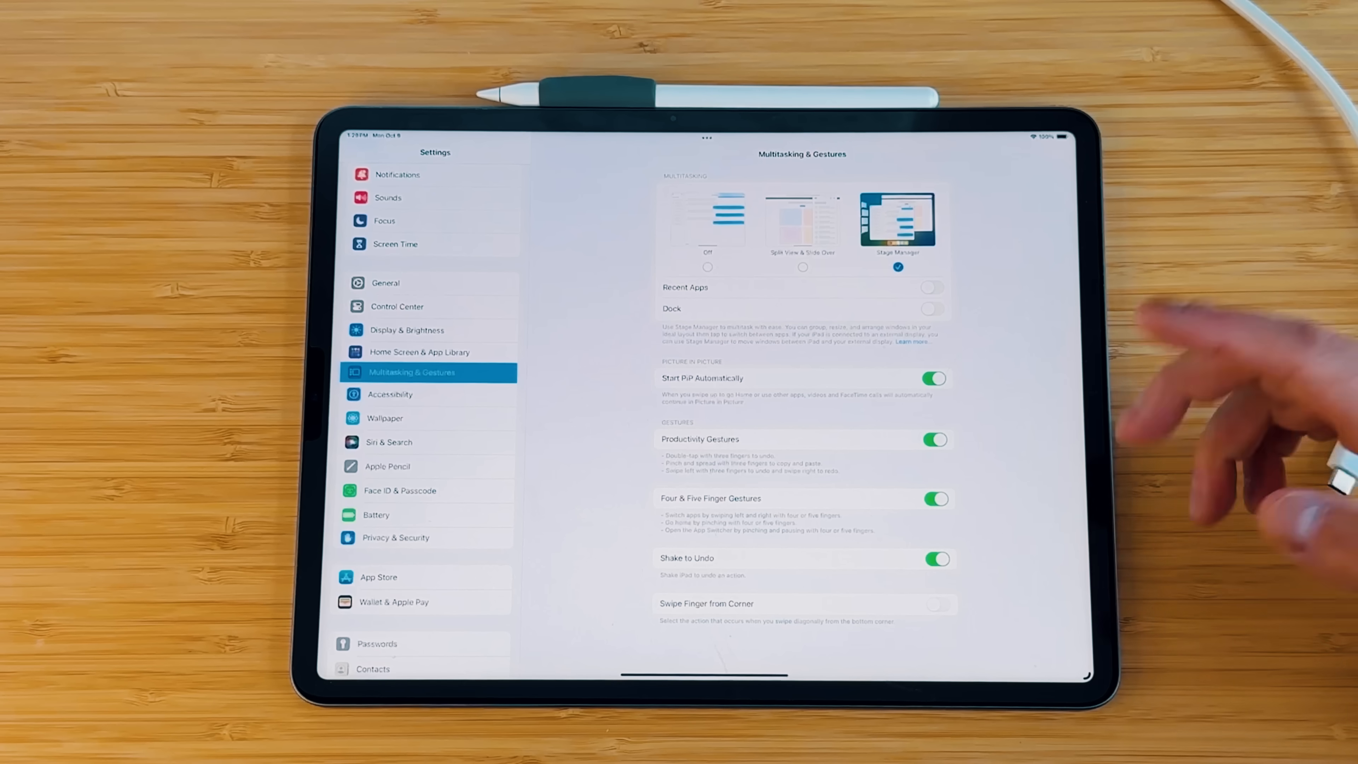
mouse_move(1256, 416)
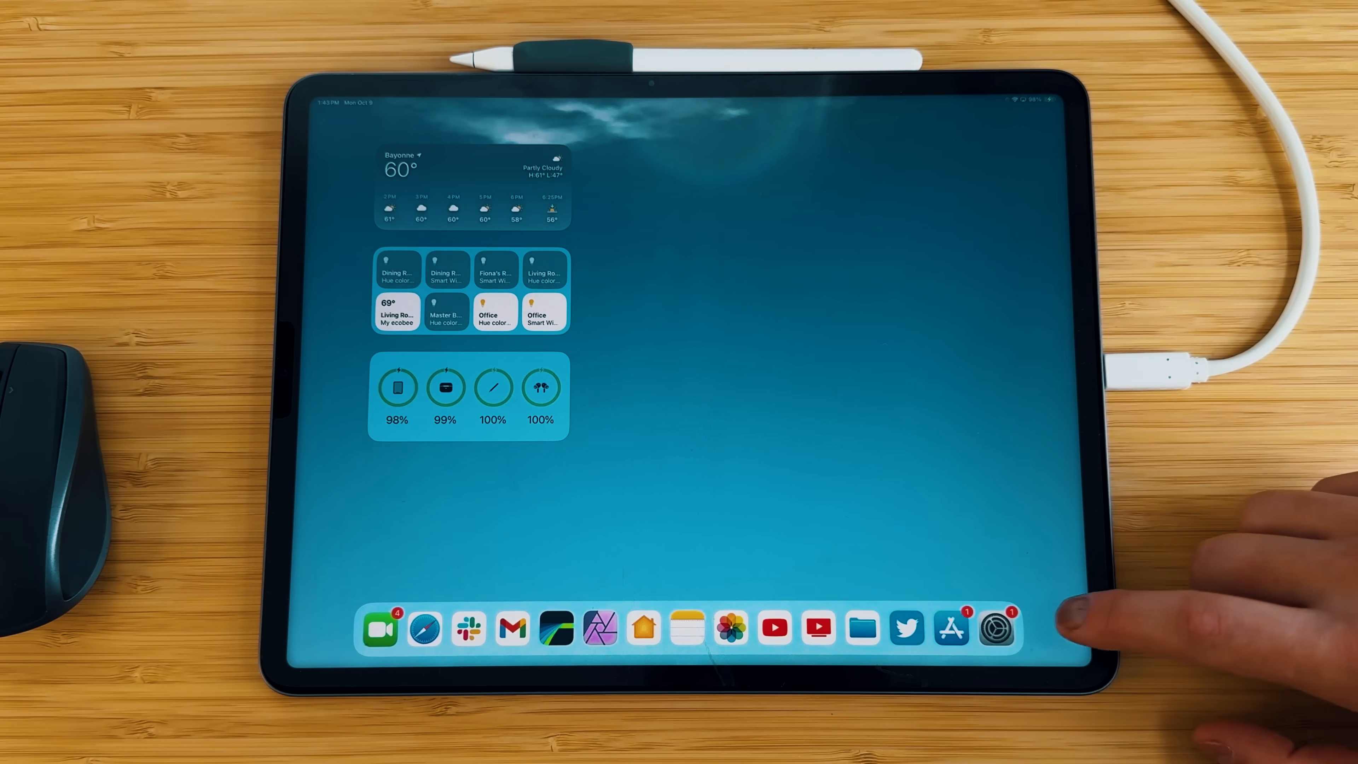
Step: Reopen Settings on the General page after returning to the Home Screen
left_click(996, 628)
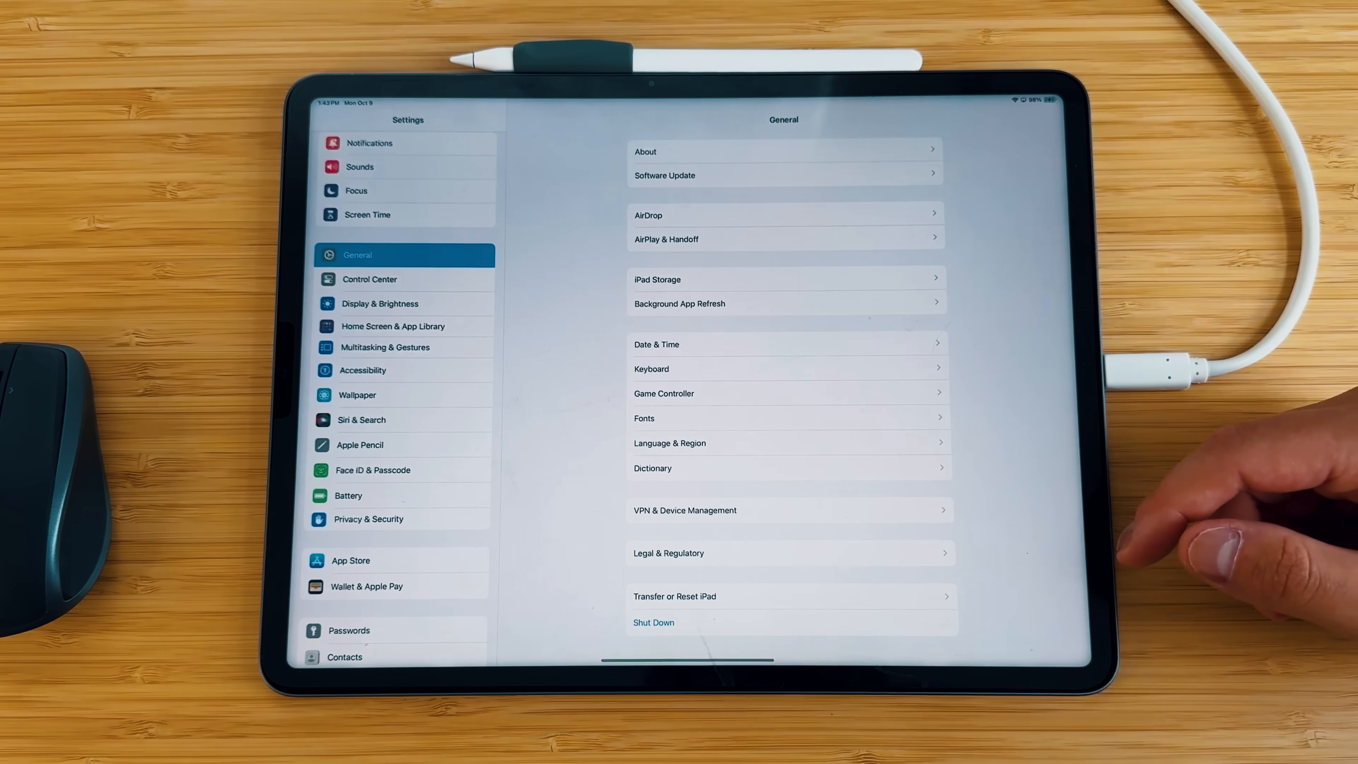
Step: Go to Multitasking & Gestures, shown on the external display with Stage Manager and Recent Apps on
left_click(385, 346)
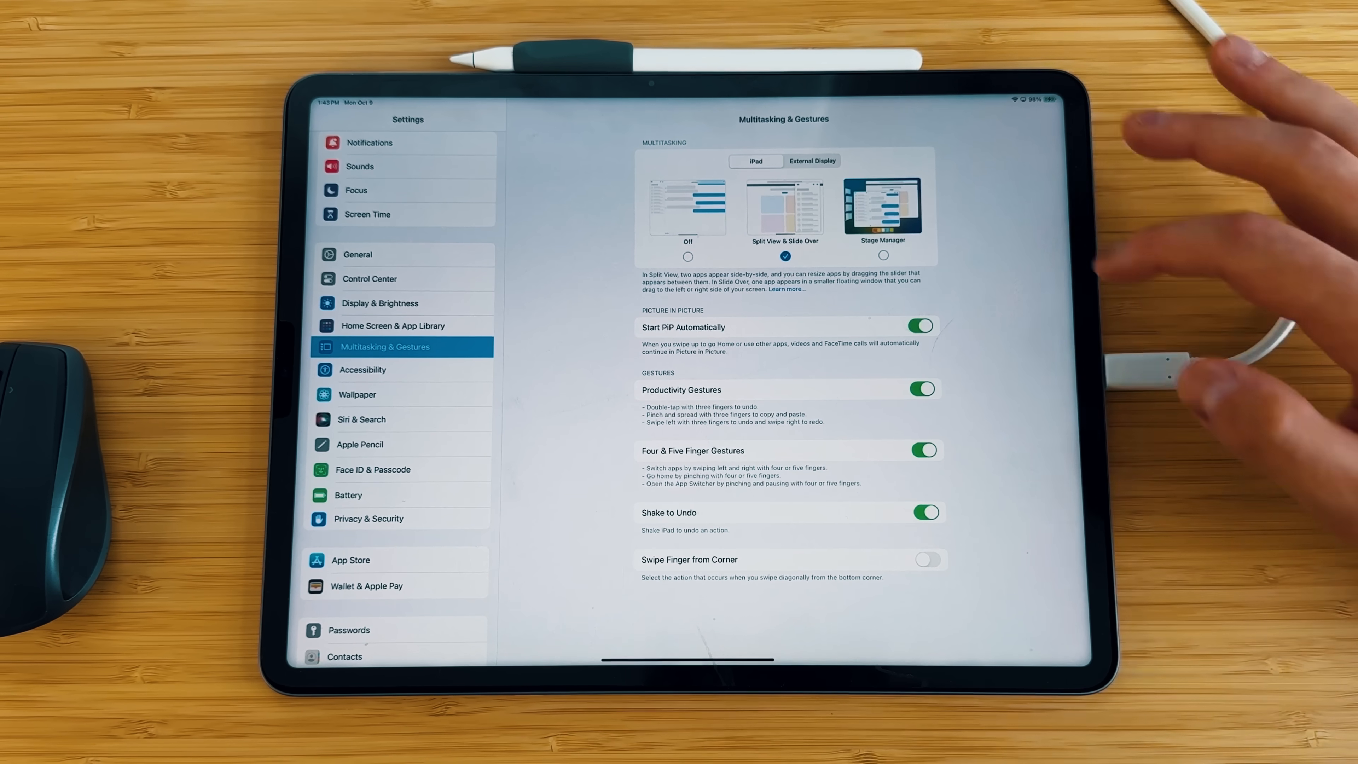
left_click(811, 161)
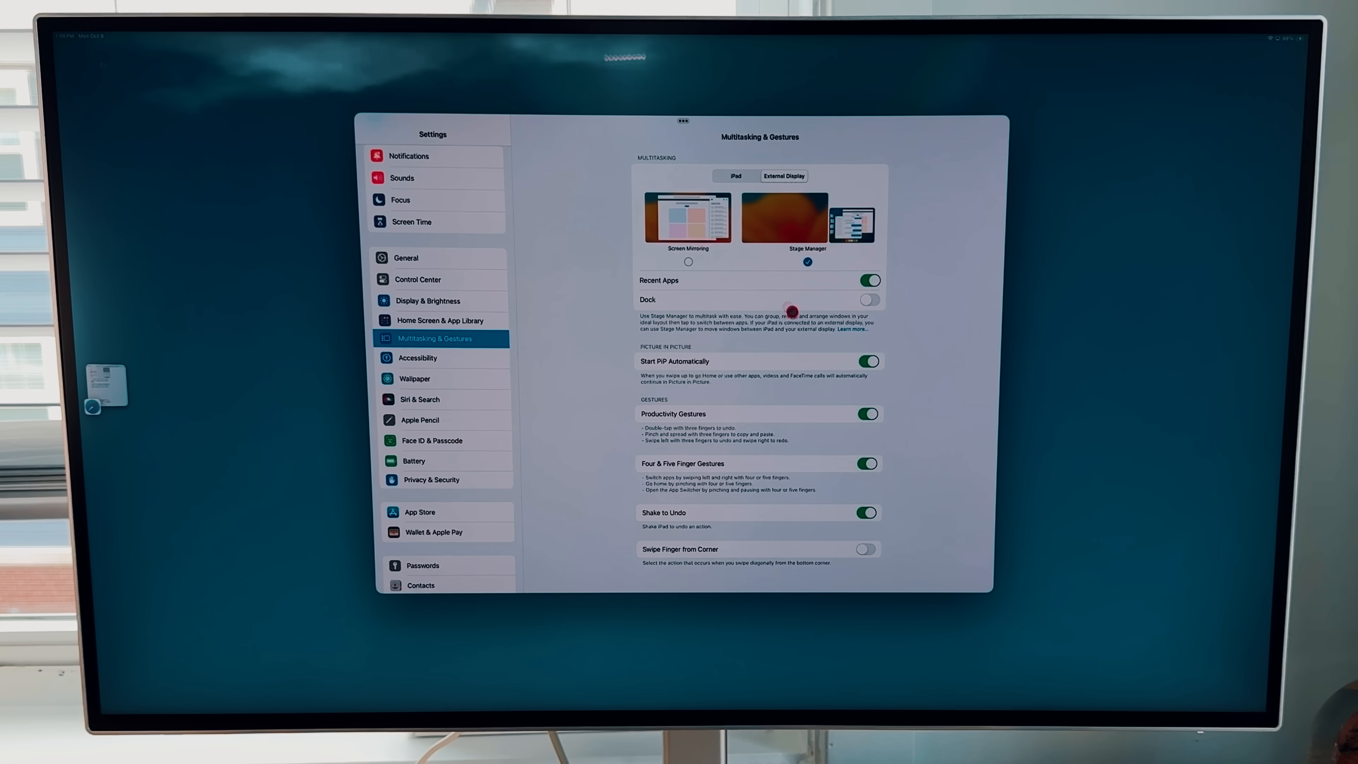
mouse_move(462, 305)
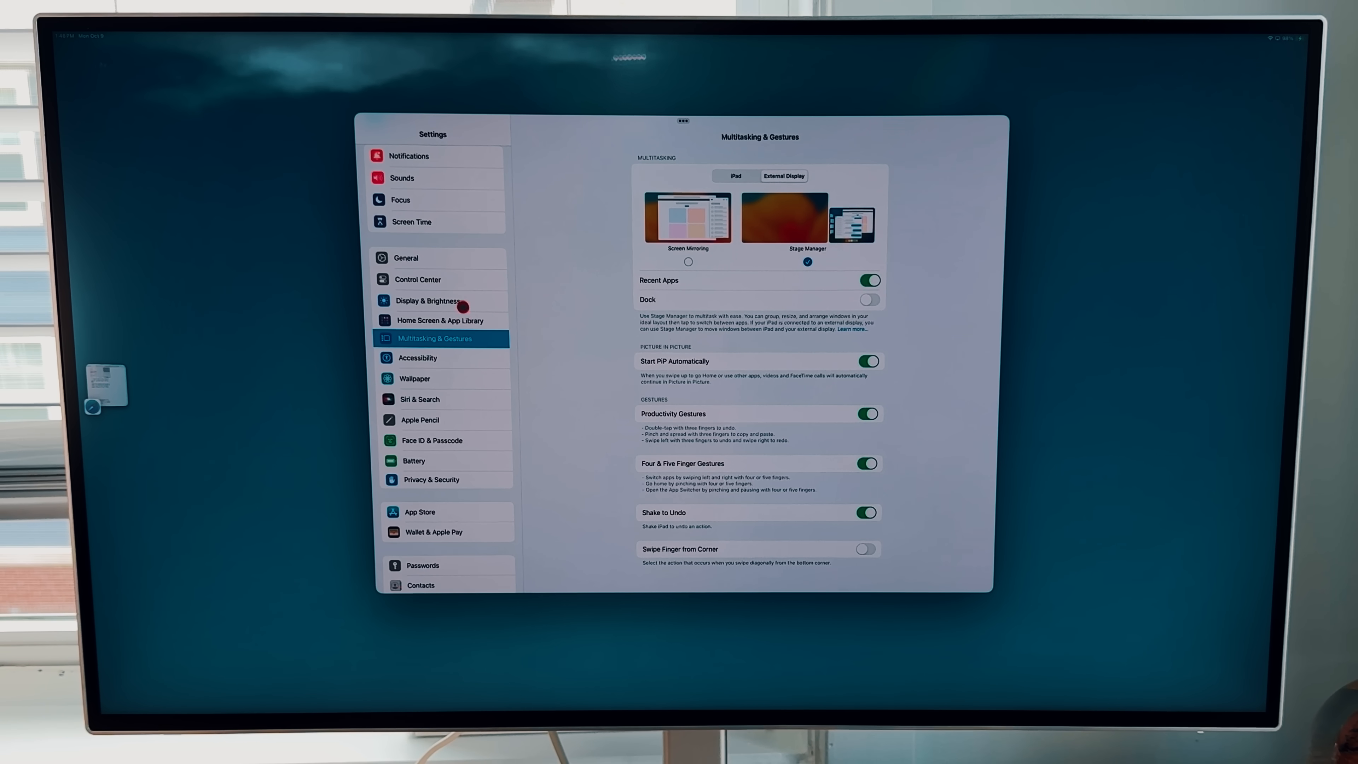
Step: Review Display & Brightness arrangement with the monitor above the iPad, cancel, and return to Multitasking & Gestures
left_click(428, 300)
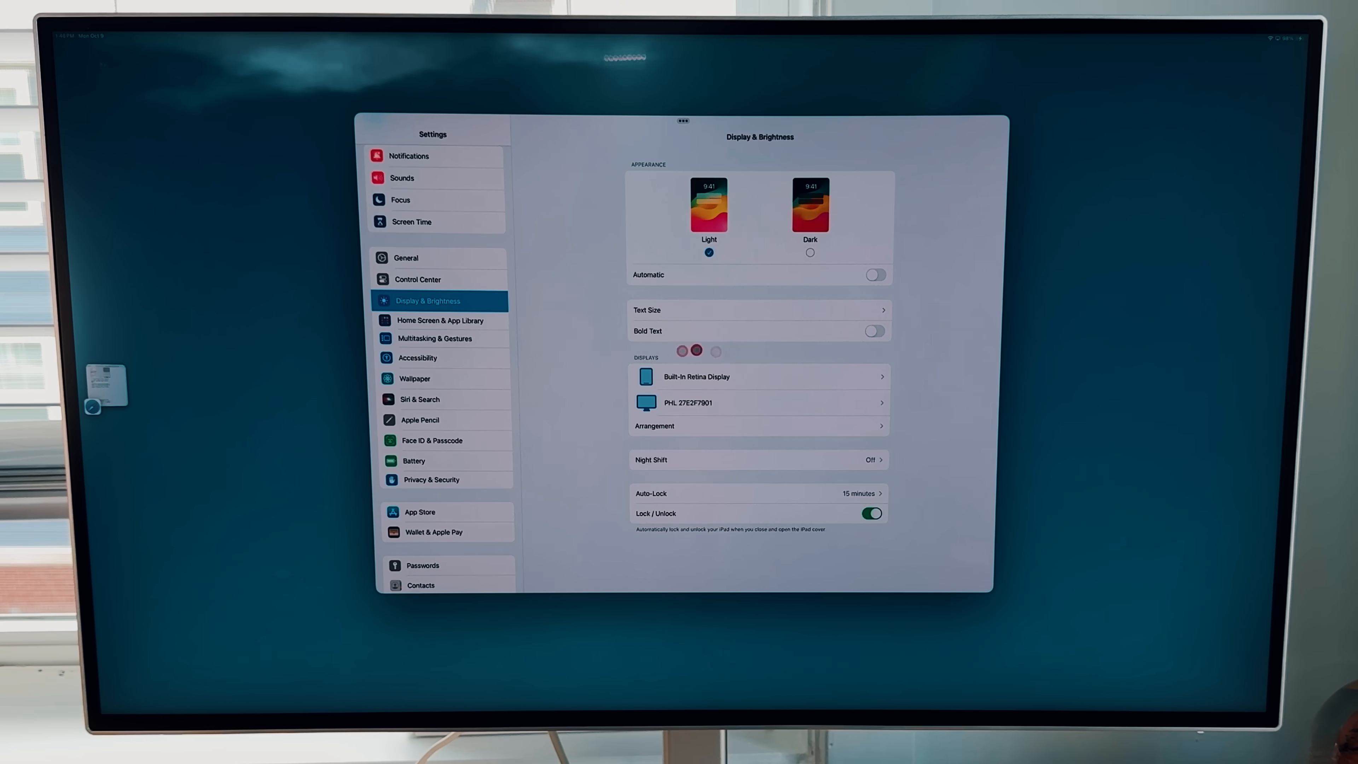
left_click(655, 425)
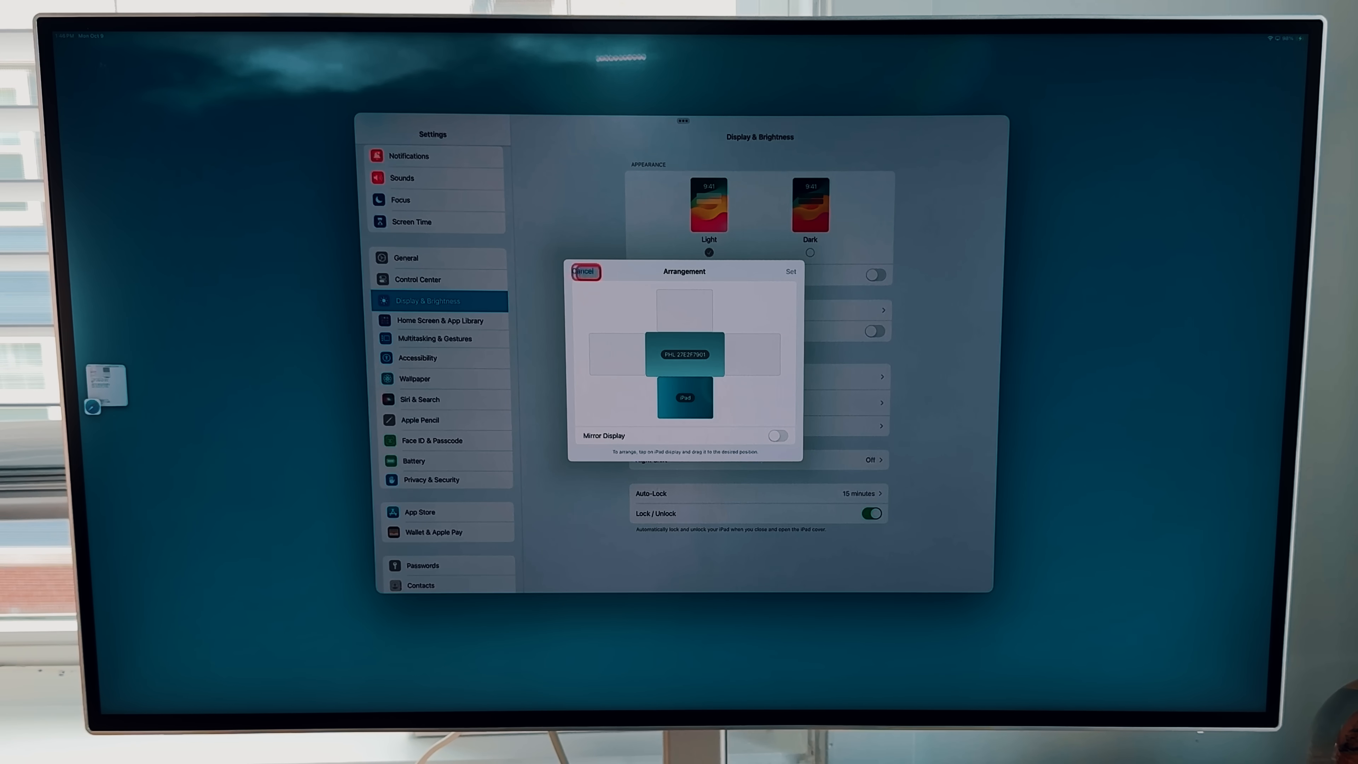
left_click(583, 271)
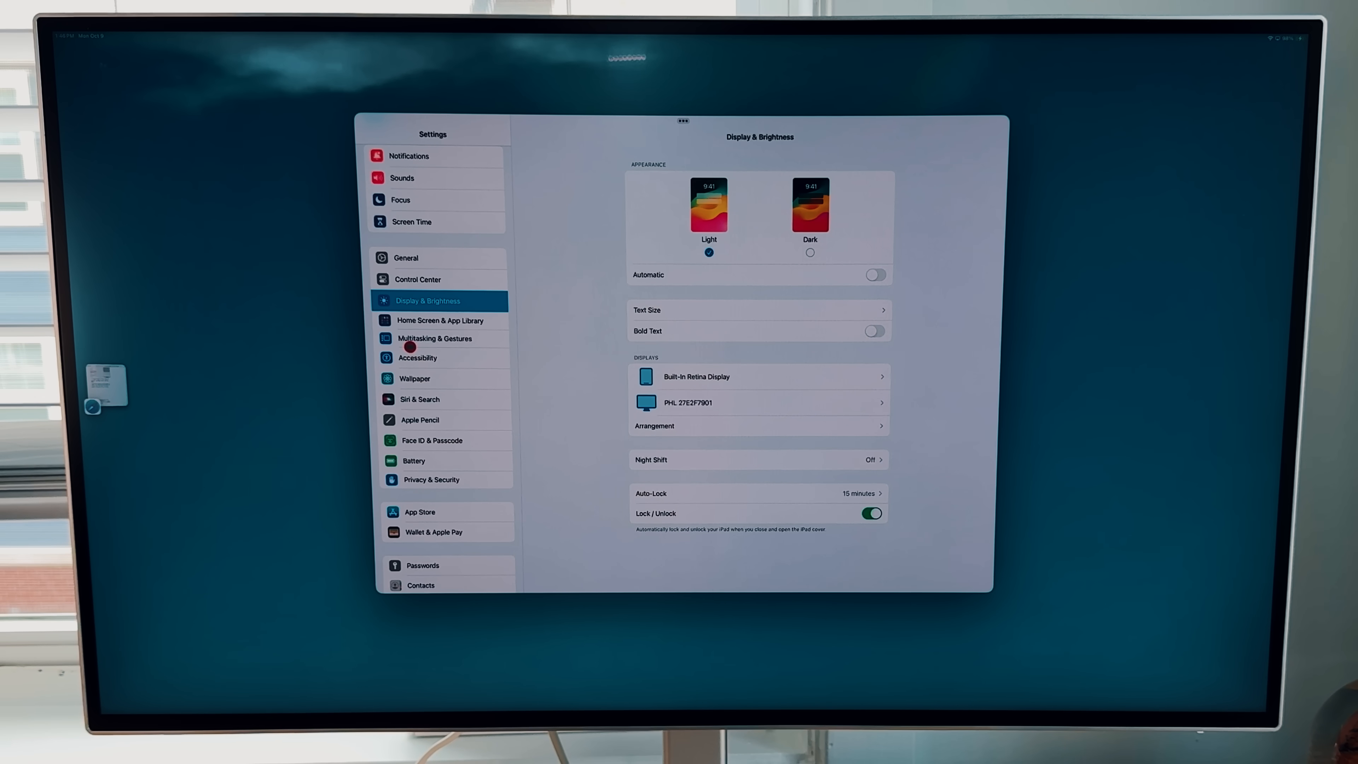
left_click(435, 338)
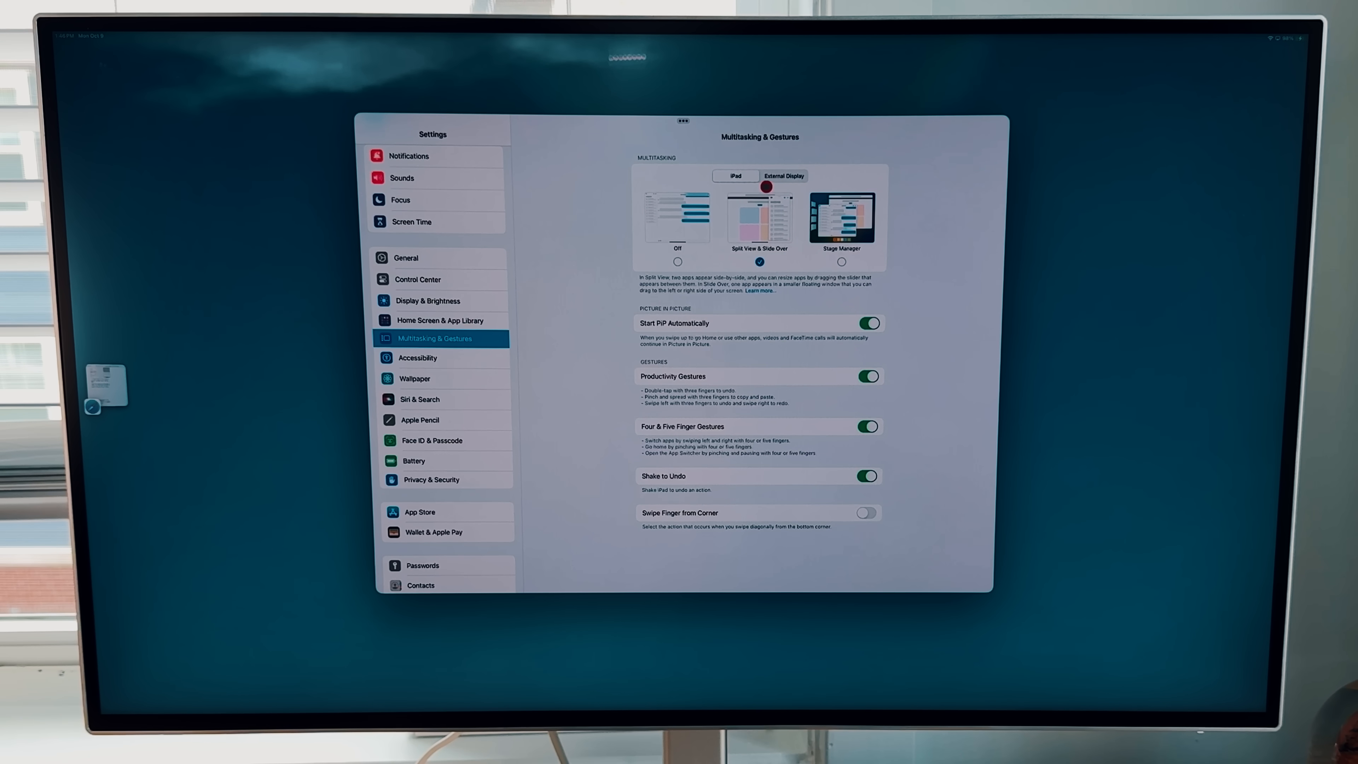
Step: Turn the Dock on for Stage Manager and start entering an address in a Safari window on the monitor
left_click(783, 176)
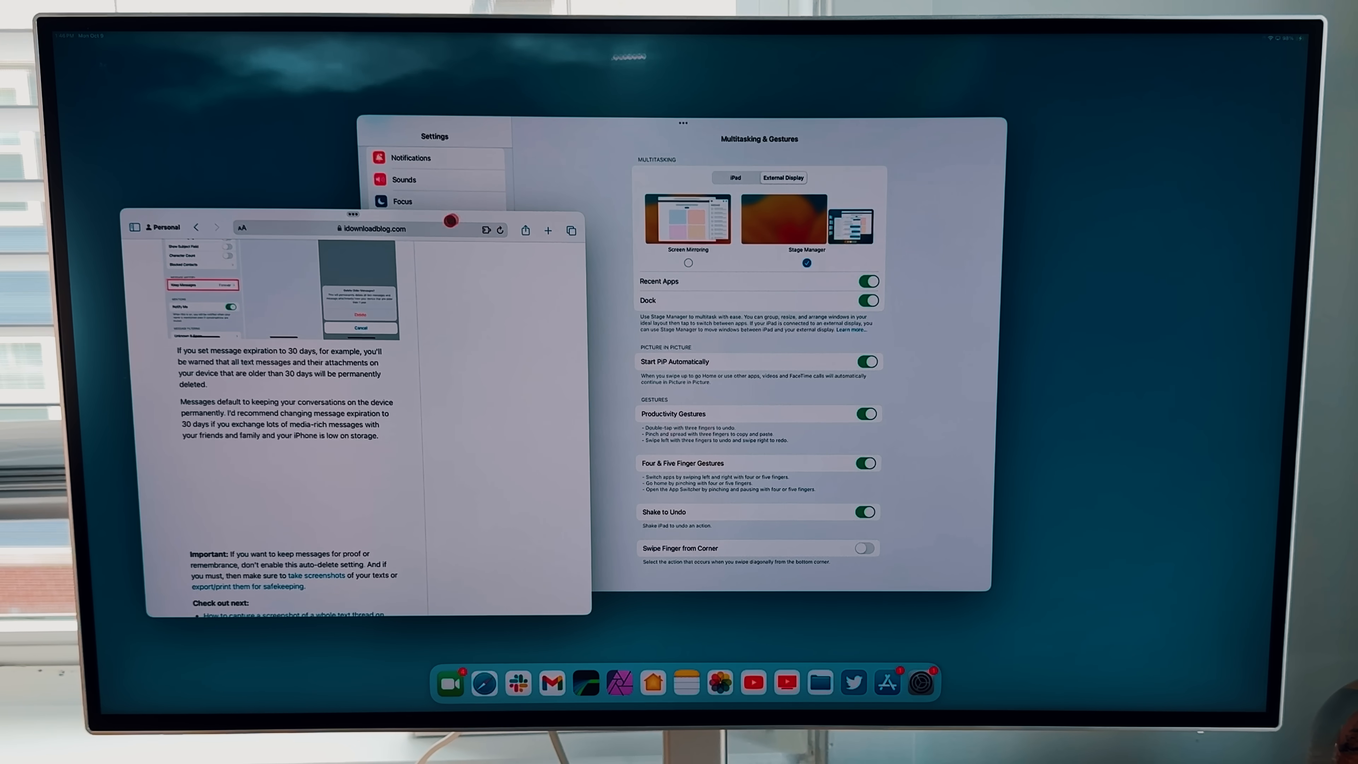
left_click(373, 229)
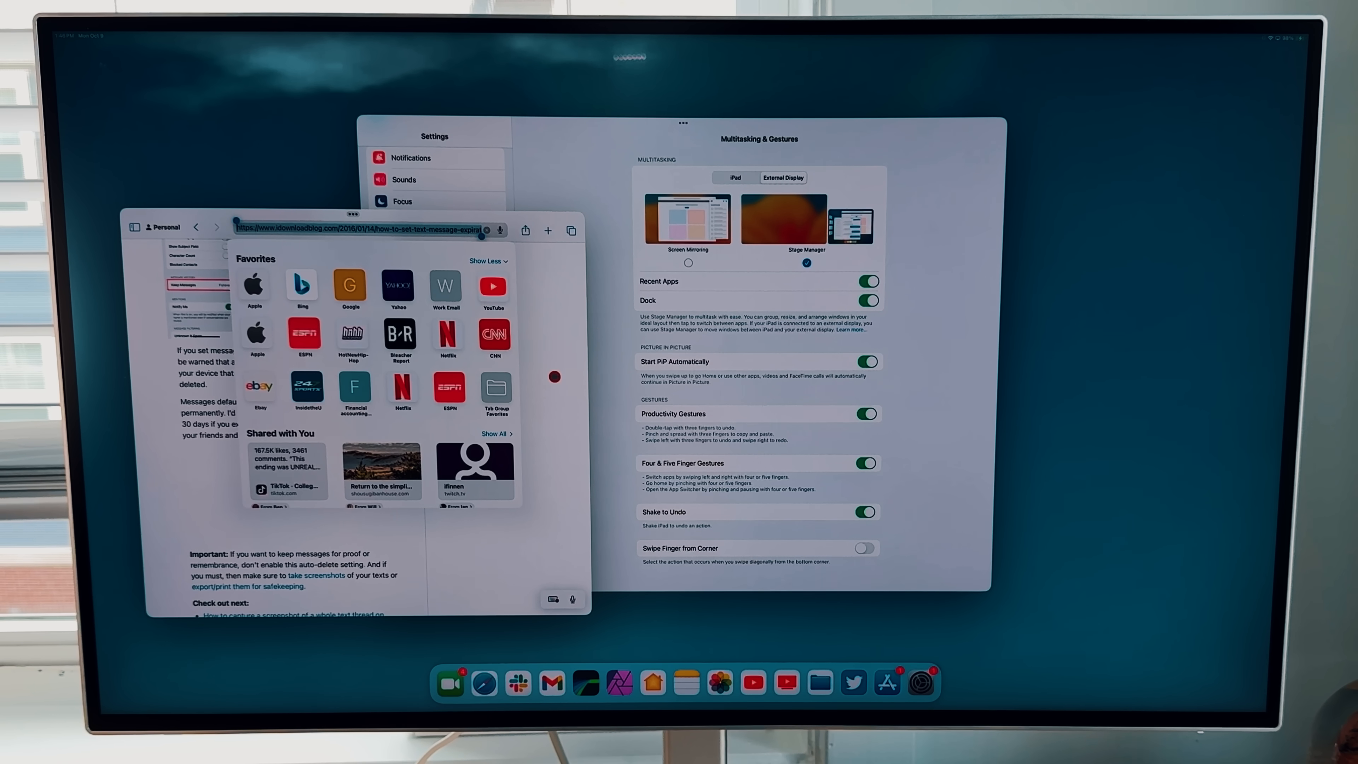